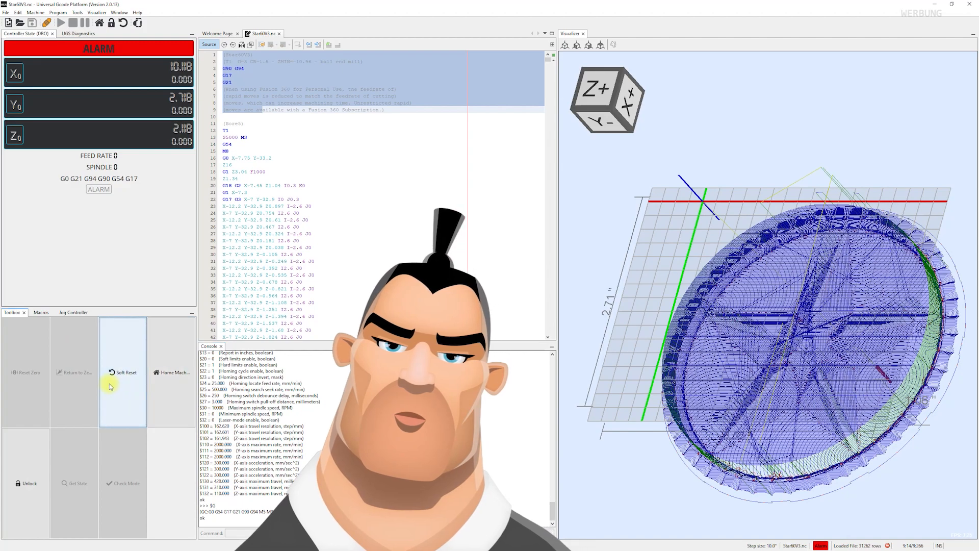
Step: Advance the slideshow to the controller electronics diagram with PC, GRBL Arduino, drivers and end stops
left_click(126, 373)
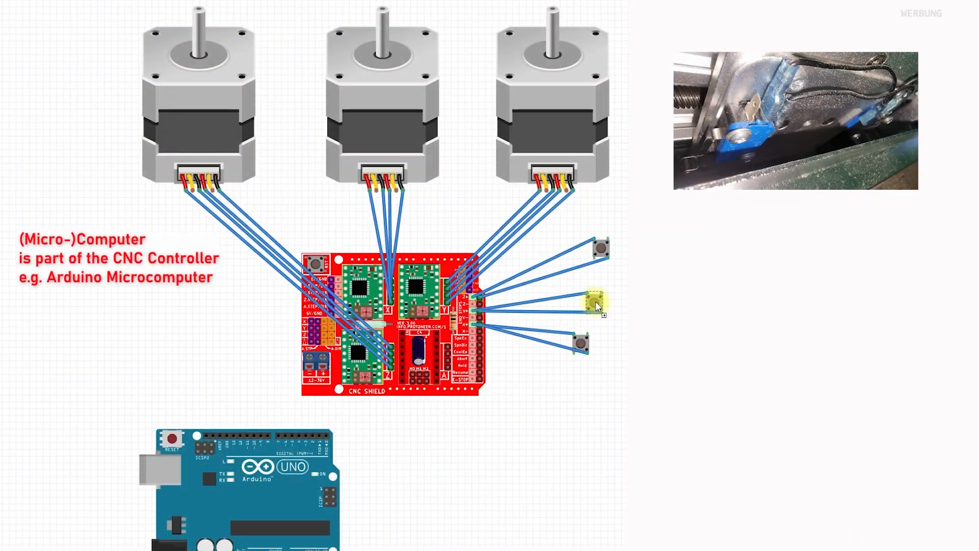
left_click_drag(596, 305, 599, 377)
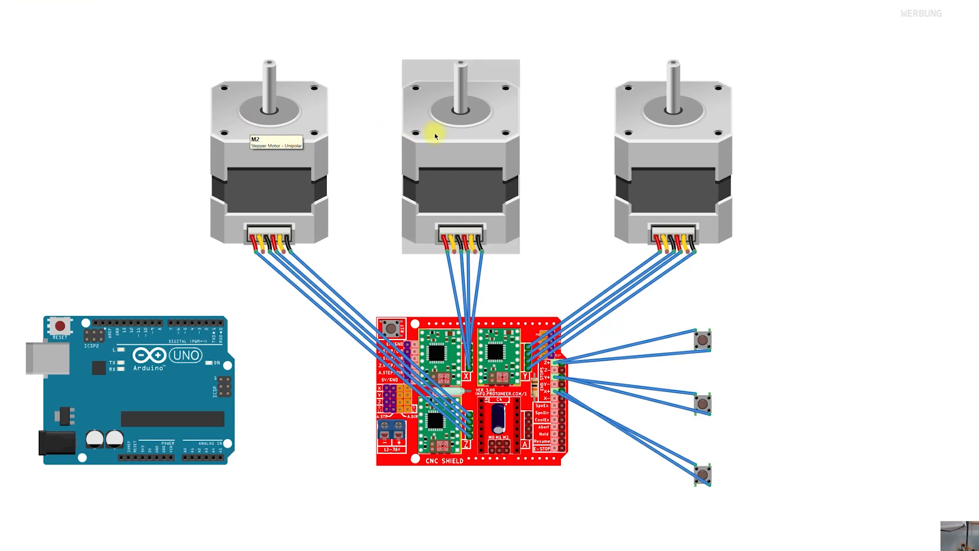
mouse_move(679, 154)
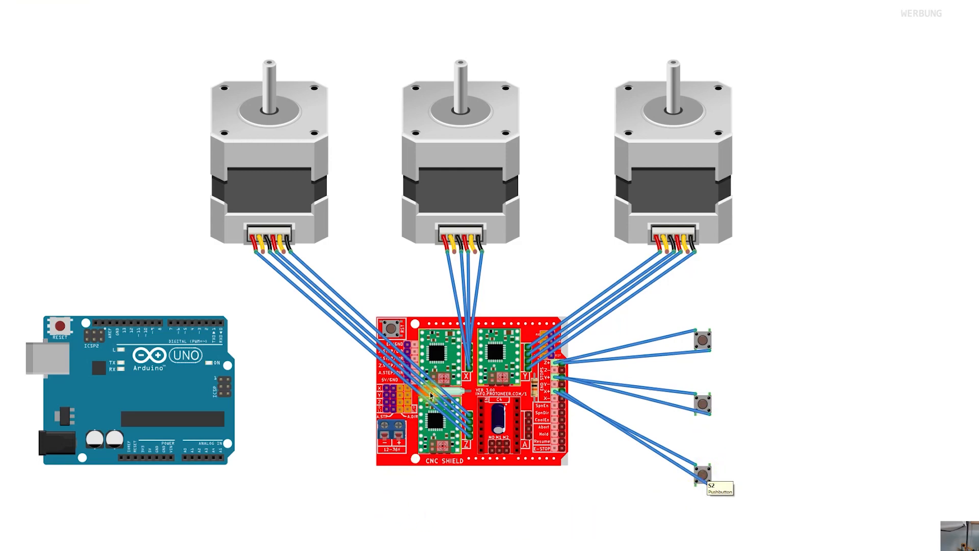
mouse_move(454, 424)
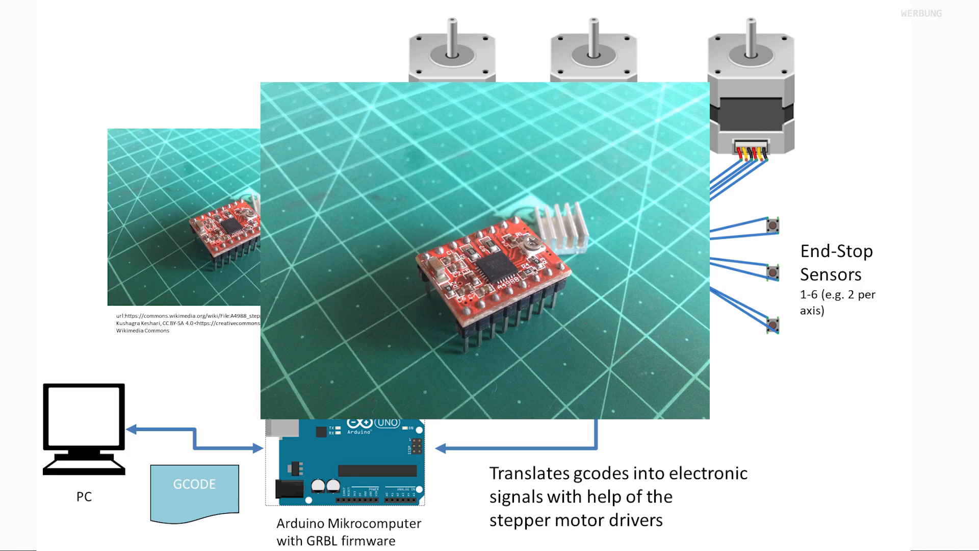
key("Right")
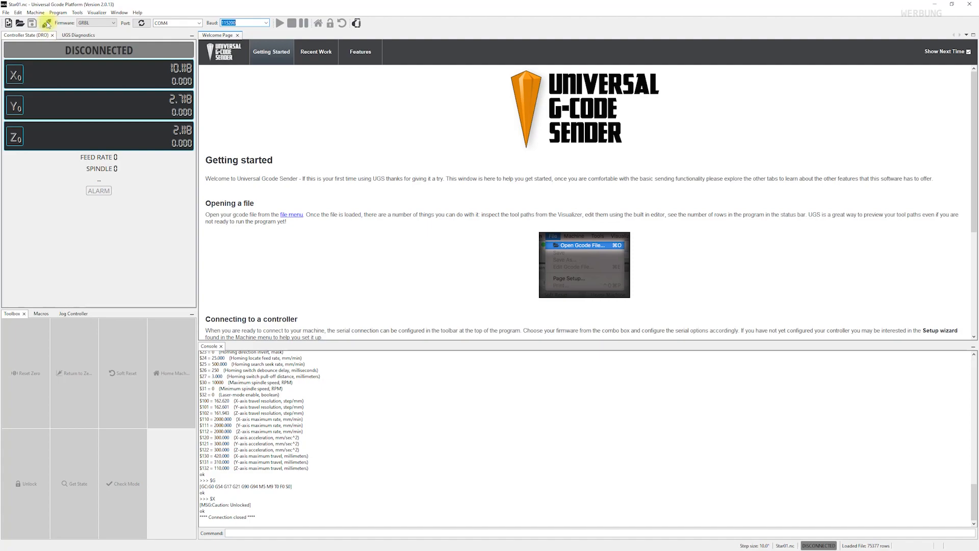
Step: Select the controller's COM port from the Port dropdown in the toolbar
left_click(199, 24)
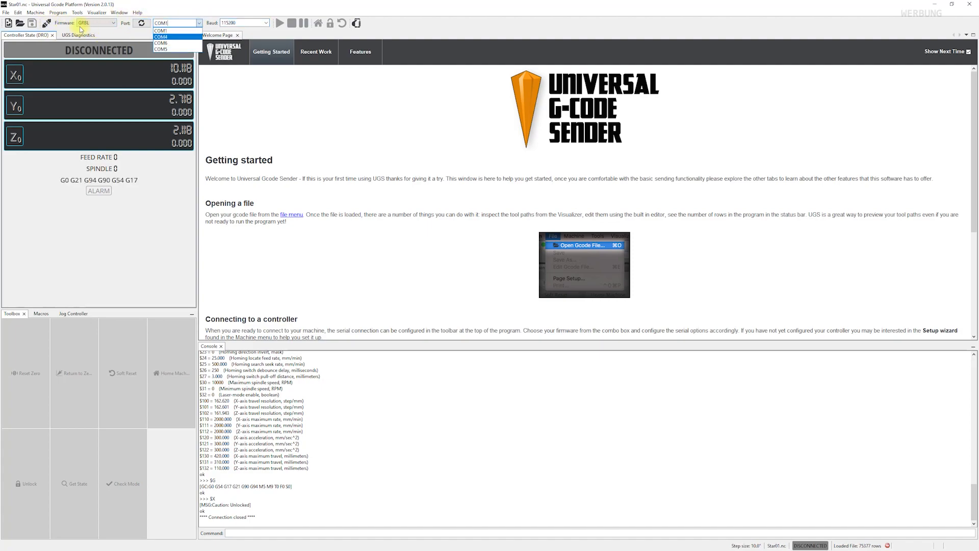
left_click(35, 12)
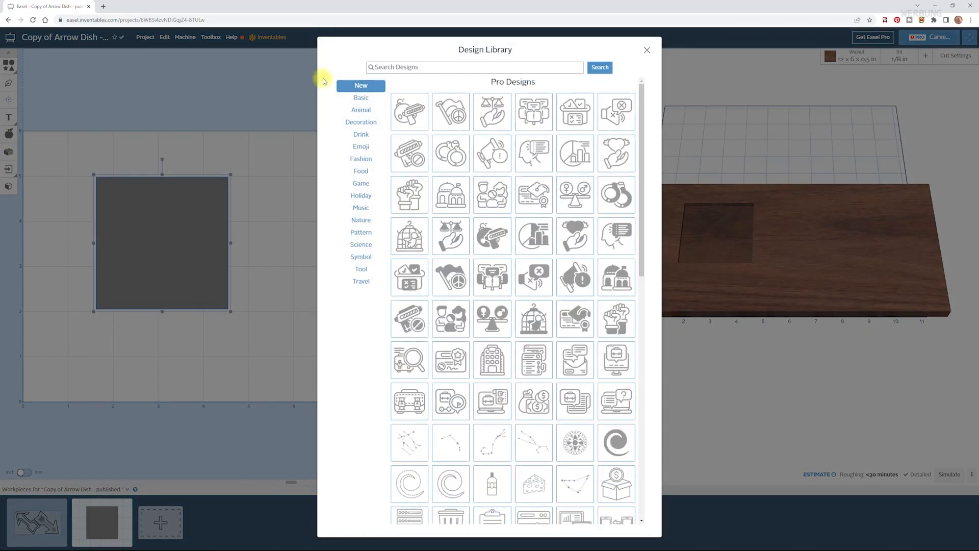
left_click(451, 195)
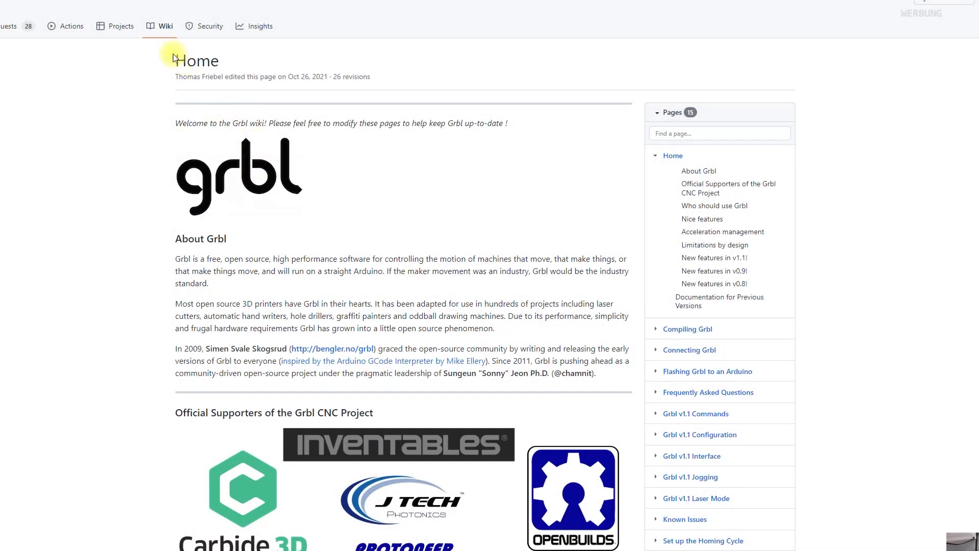
Step: Scroll the grbl README down to the 'Supported G-Codes in v1.1' section
scroll("down", 3)
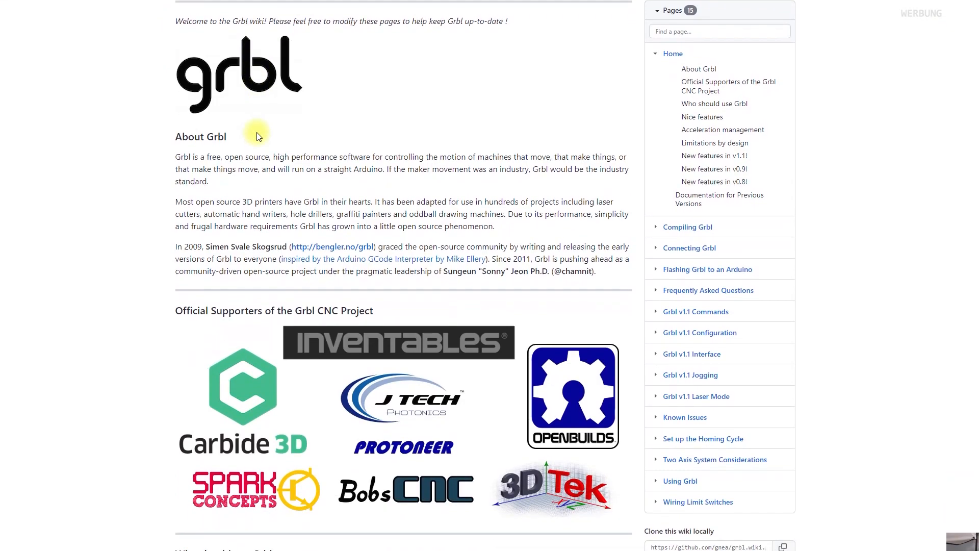
scroll("down", 3)
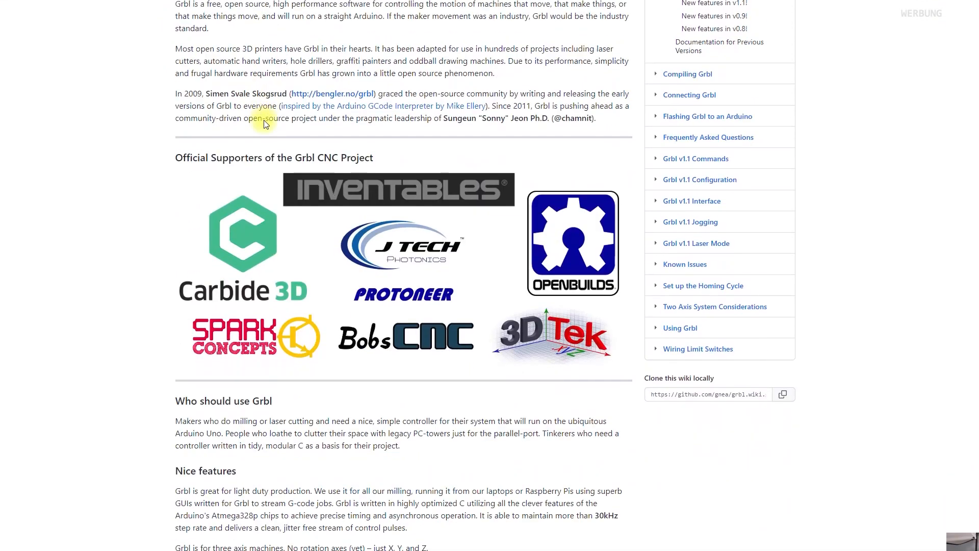
scroll("down", 3)
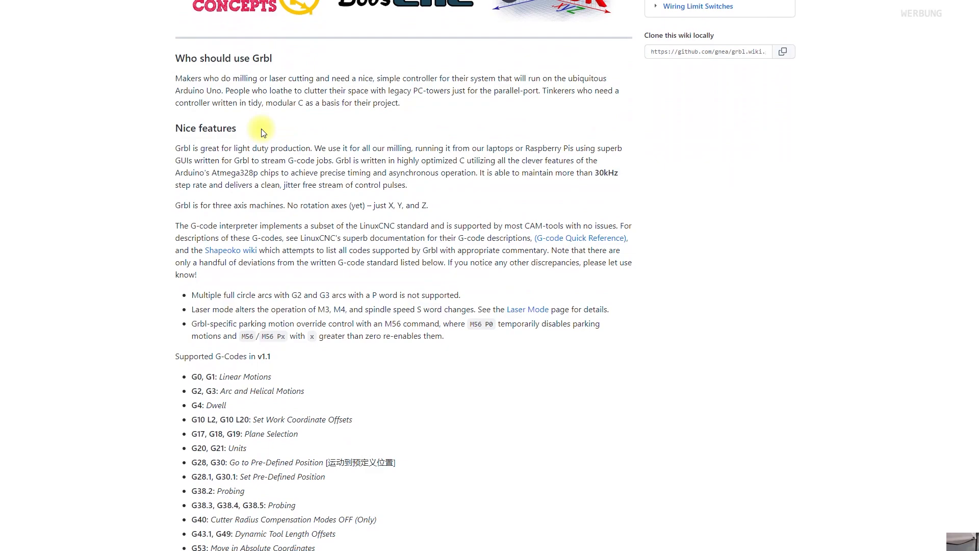
scroll("down", 3)
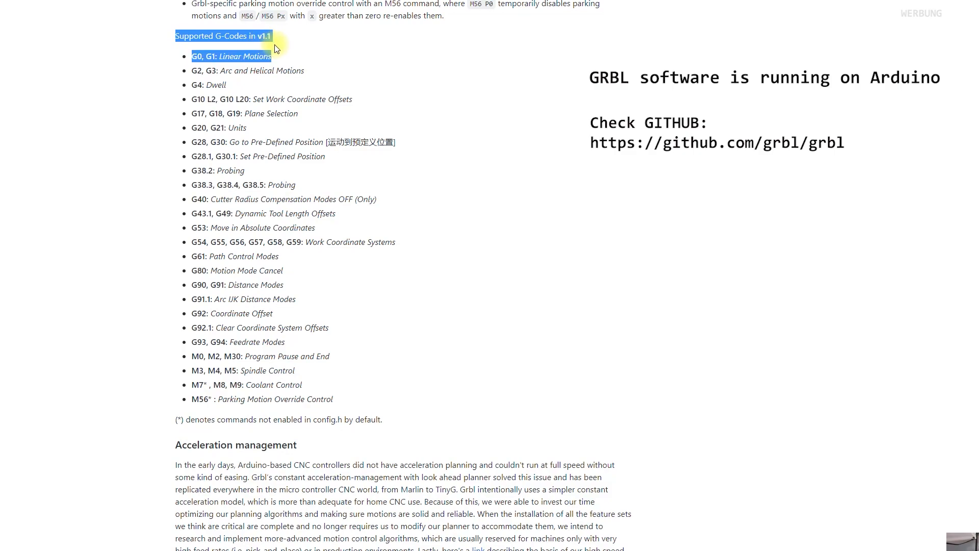
Step: Highlight the supported G-code list from G4 Dwell through G20/G21 Units, G53 and beyond
left_click_drag(274, 49, 315, 84)
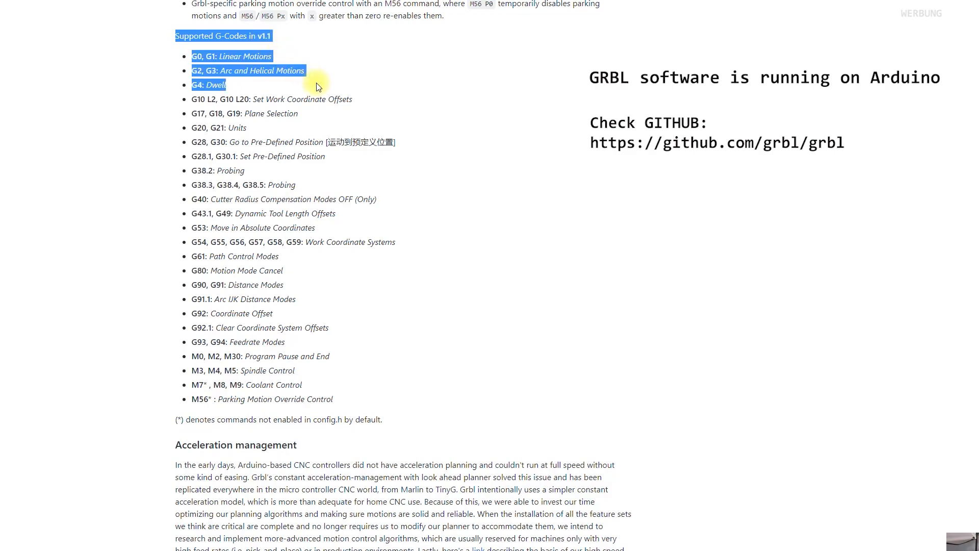
left_click_drag(316, 85, 375, 131)
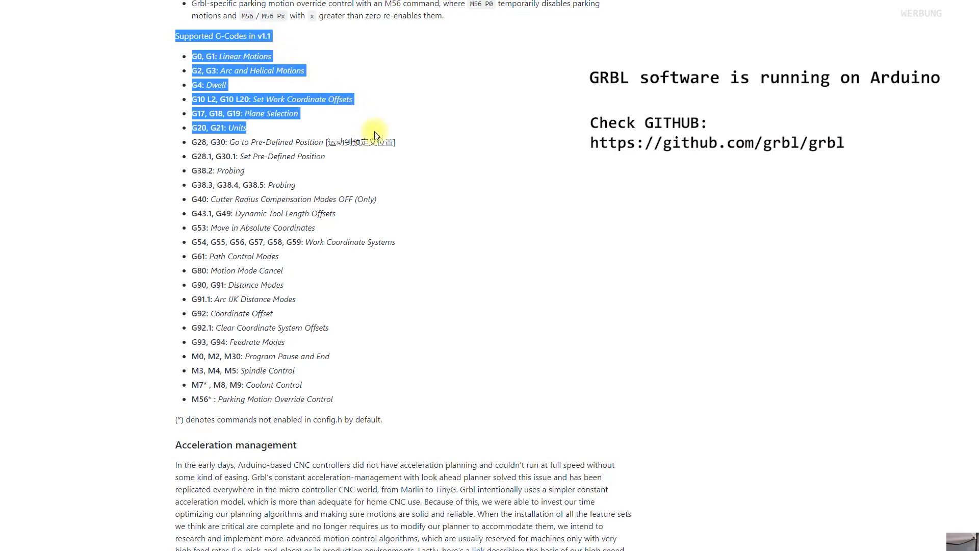
left_click_drag(373, 136, 397, 176)
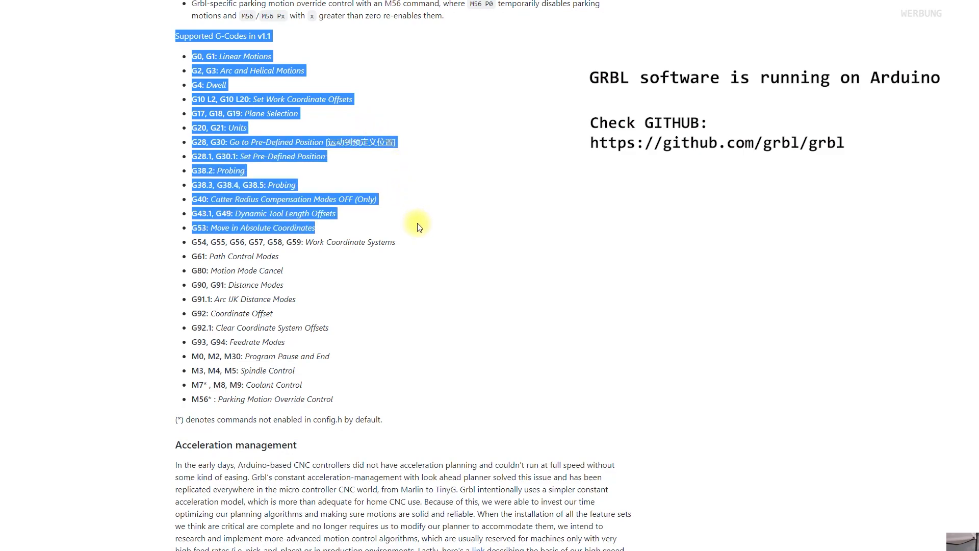
left_click_drag(418, 226, 452, 289)
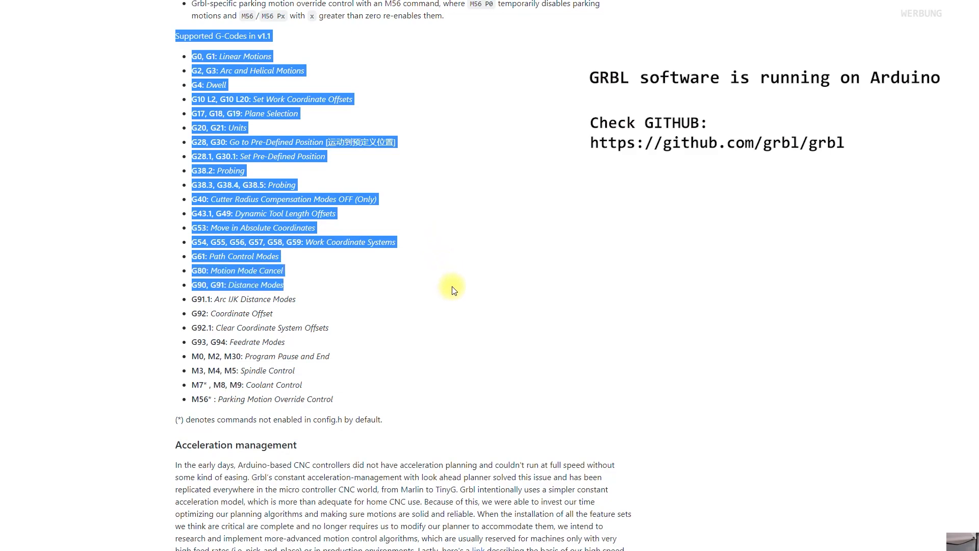
left_click_drag(453, 289, 472, 327)
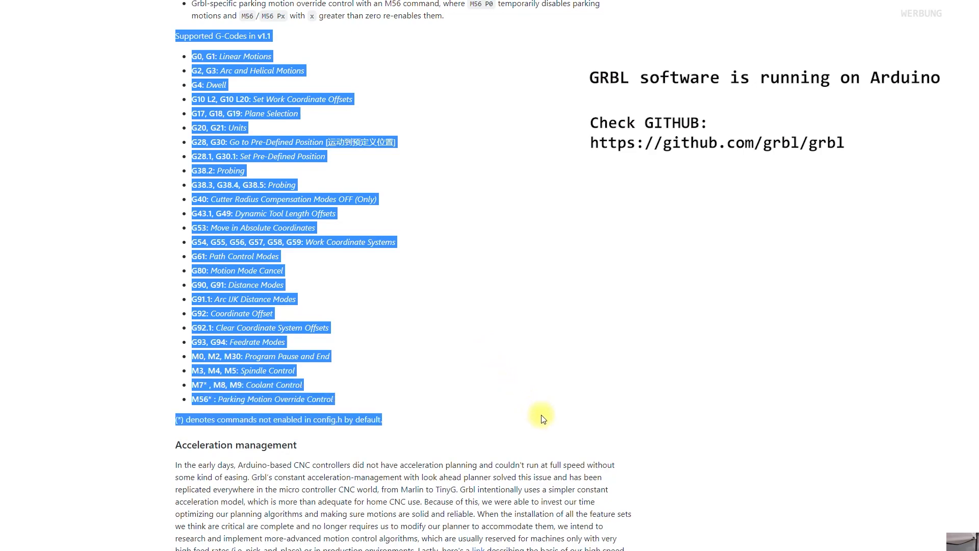
mouse_move(542, 423)
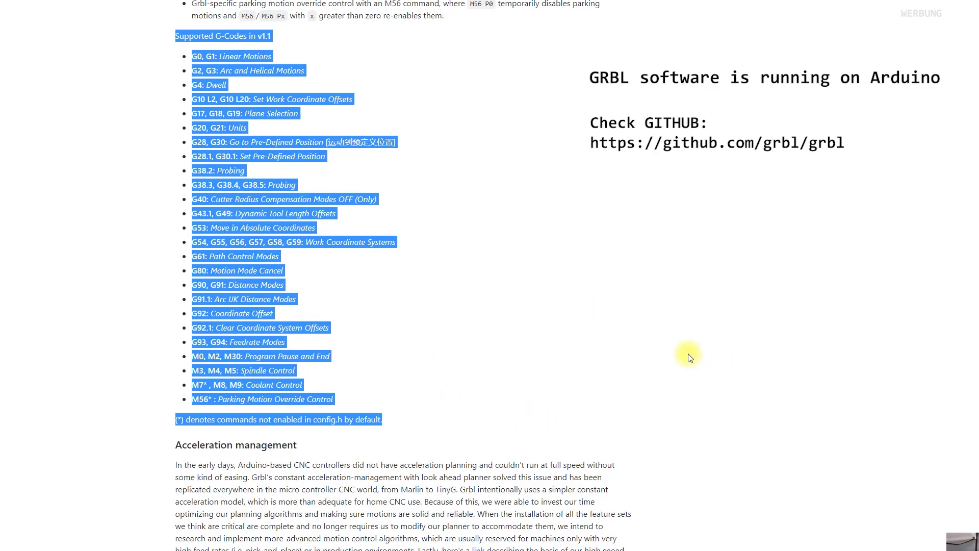
scroll("down", 3)
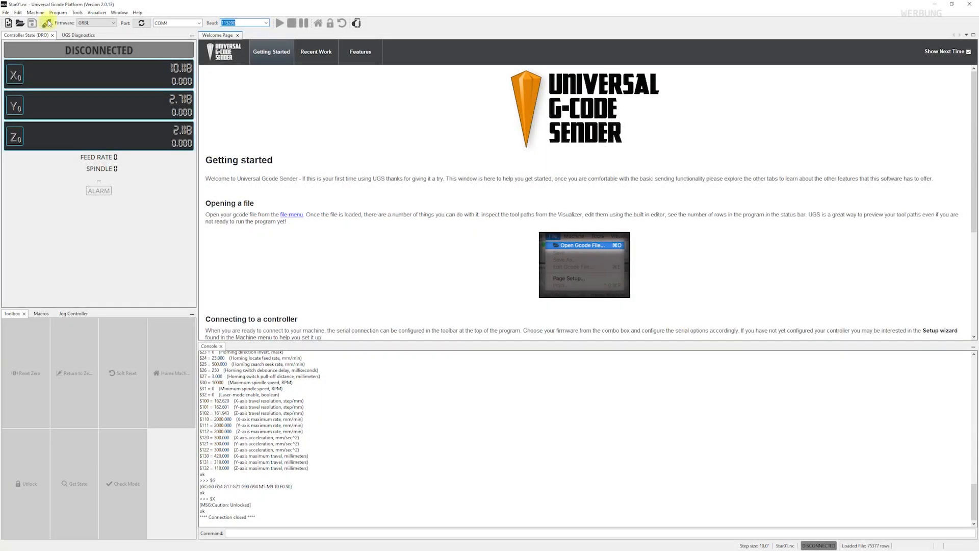
Step: Connect to the GRBL controller on COM4 at 115200 baud, disconnect, then reconnect into alarm state
left_click(200, 24)
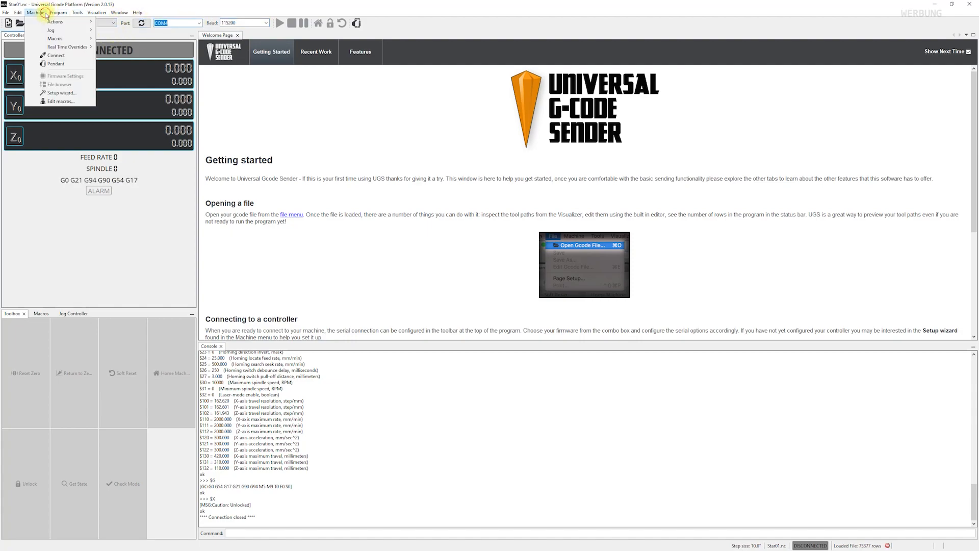
left_click(244, 268)
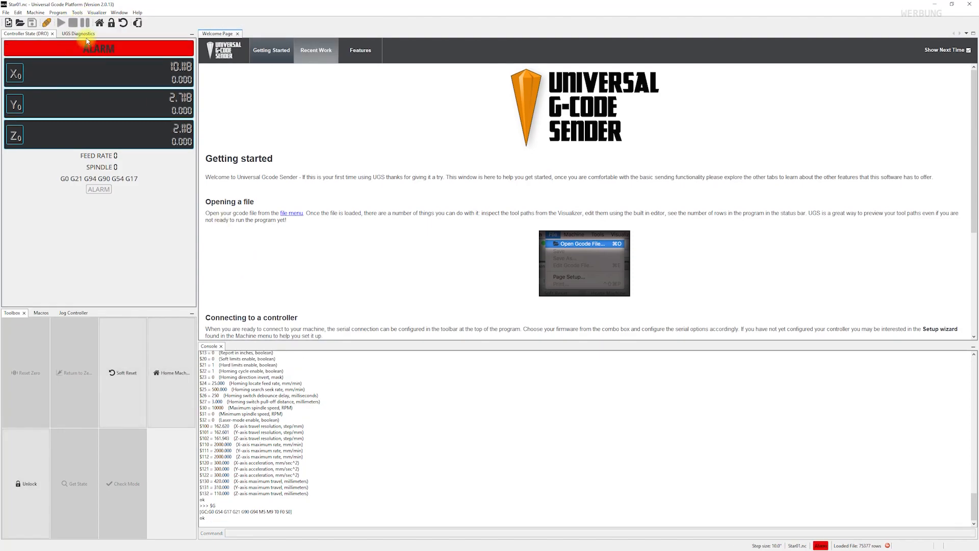
left_click(47, 22)
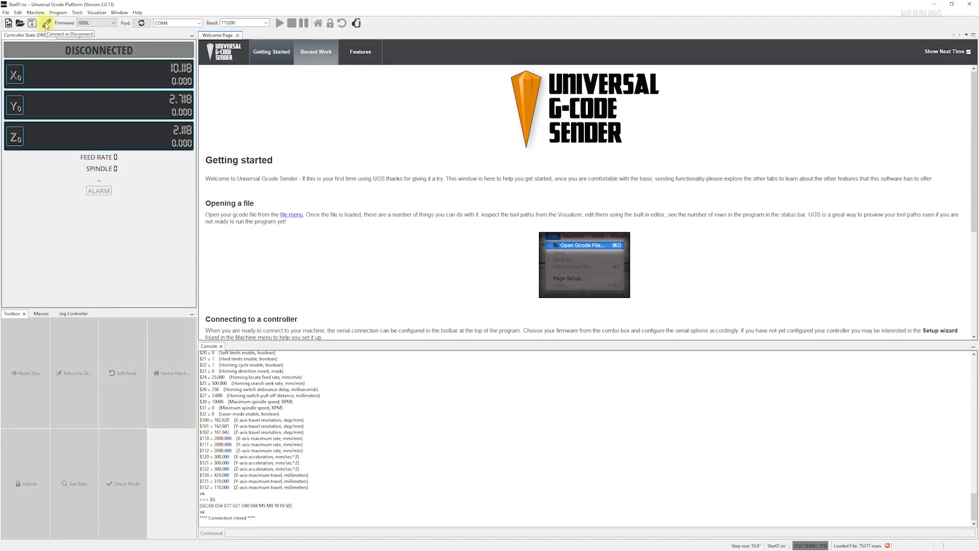
left_click(46, 24)
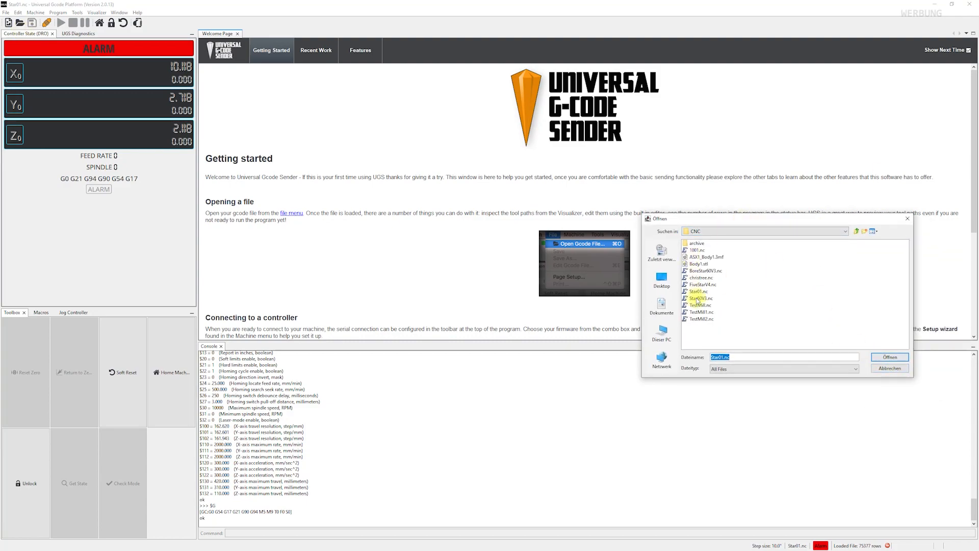
Step: Load Star6V3.nc from the CNC folder and scroll through its program lines
left_click(888, 357)
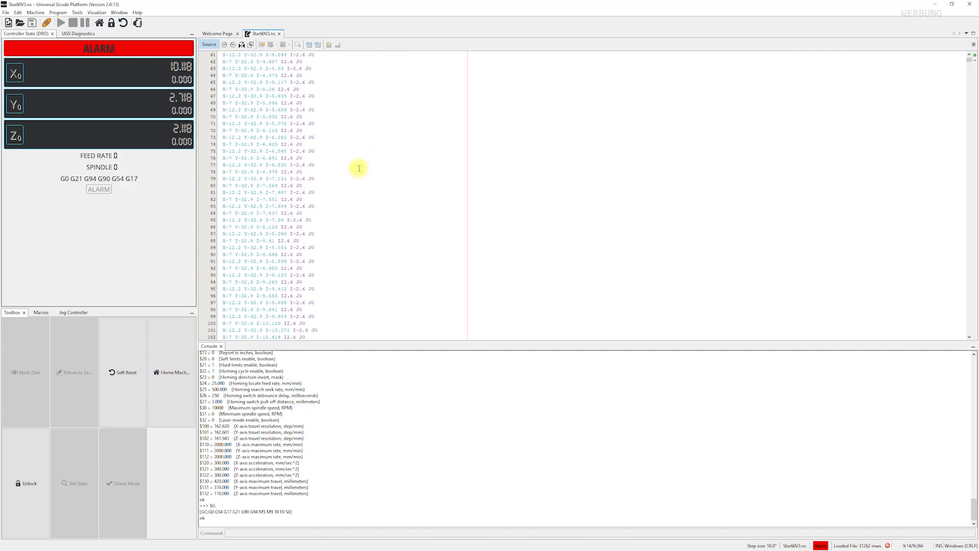
scroll("down", 3)
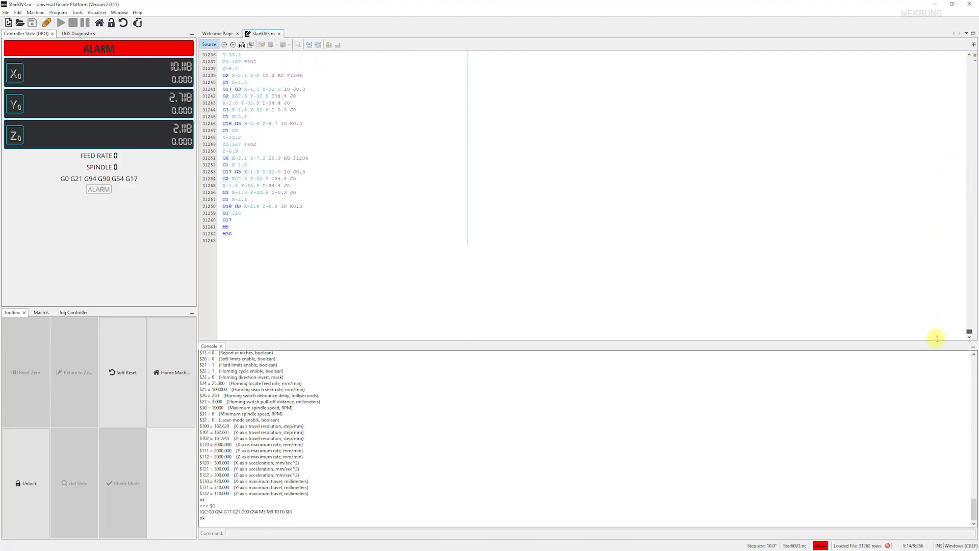
left_click(119, 13)
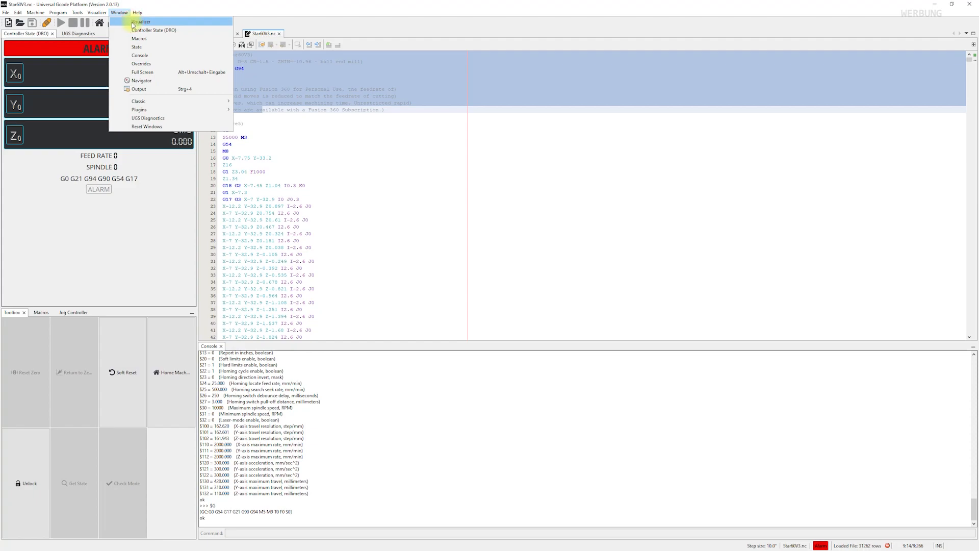
Step: Show the Visualizer for the loaded star toolpath from the Window menu
left_click(141, 21)
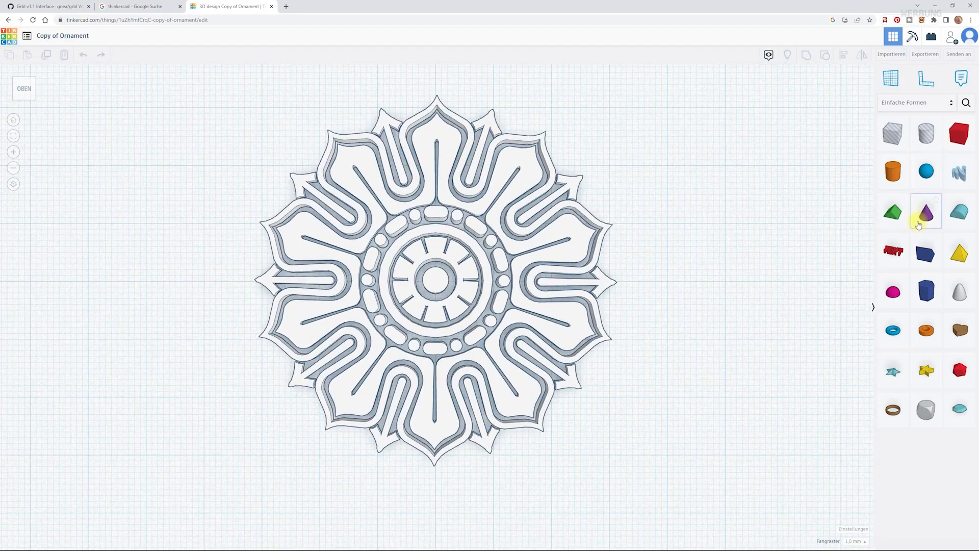
Step: Switch to the Tinkercad tab showing the 'Copy of Ornament' flower design
left_click(891, 54)
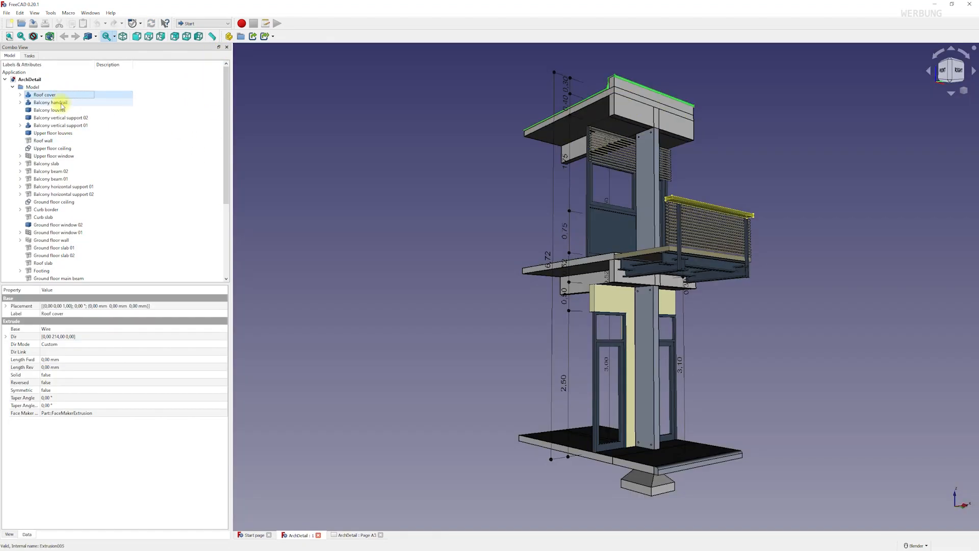
Step: Select the Balcony handrail part in the ArchDetail model tree in FreeCAD
left_click(306, 536)
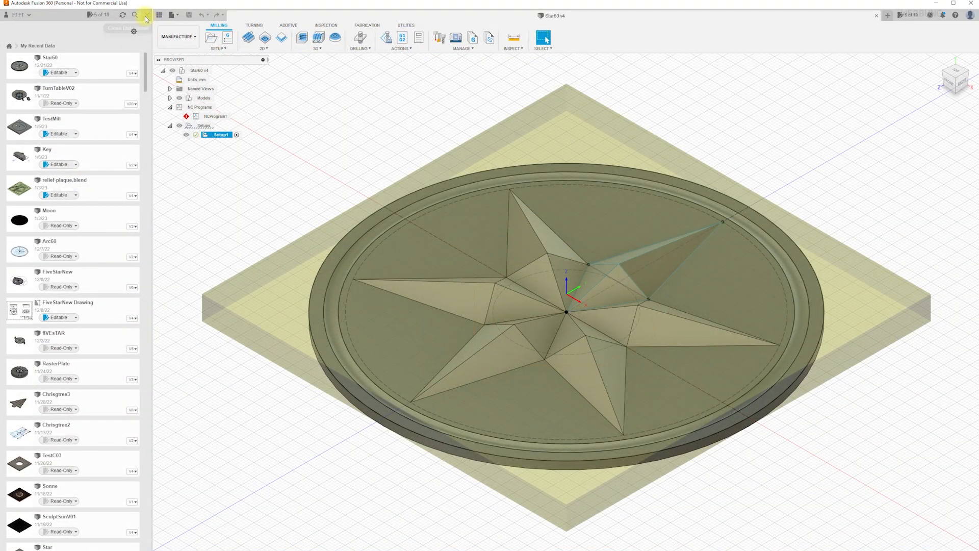
Step: Run the Star60 v4 setup simulation and step to the next operation, the facing pass
left_click(144, 19)
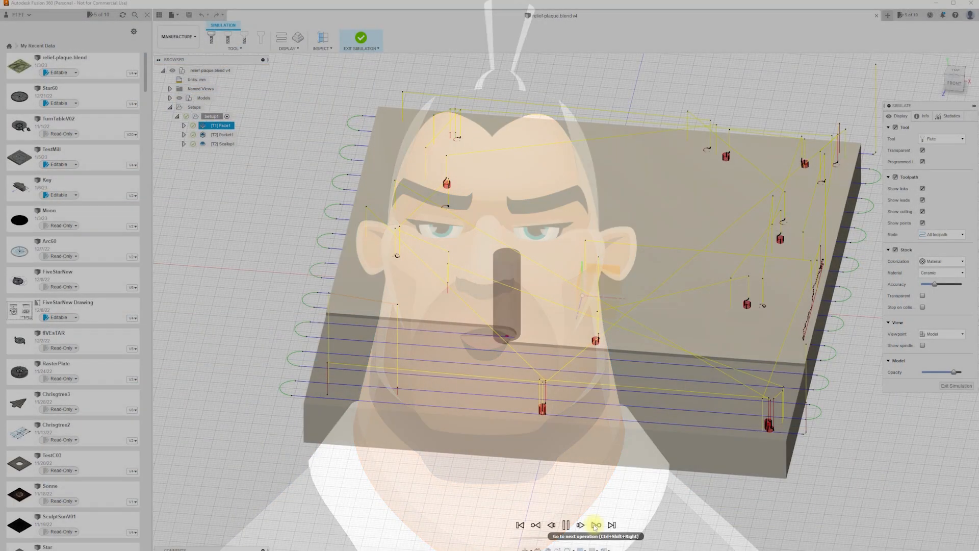
left_click(594, 524)
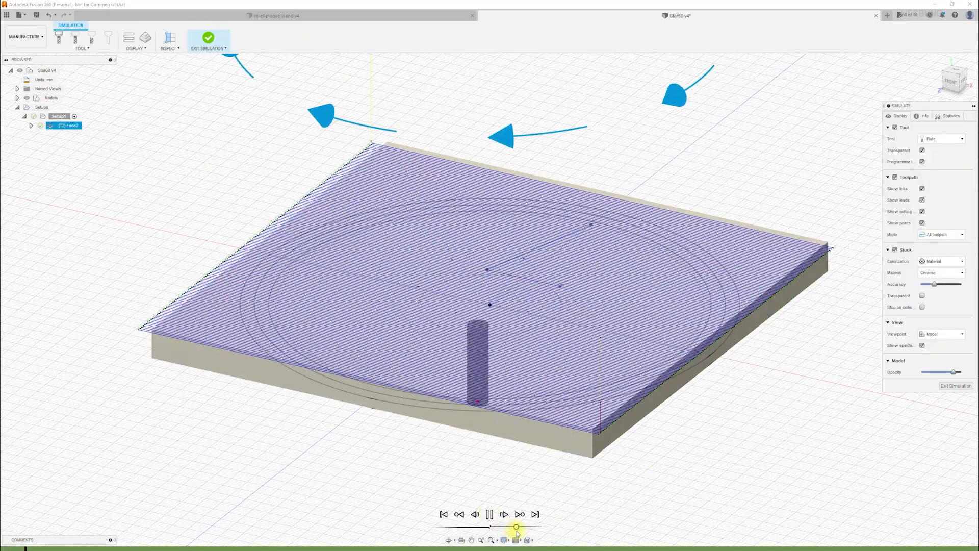
Step: Add an Adaptive clearing roughing toolpath and a Parallel finishing pass to the star plaque
left_click(209, 39)
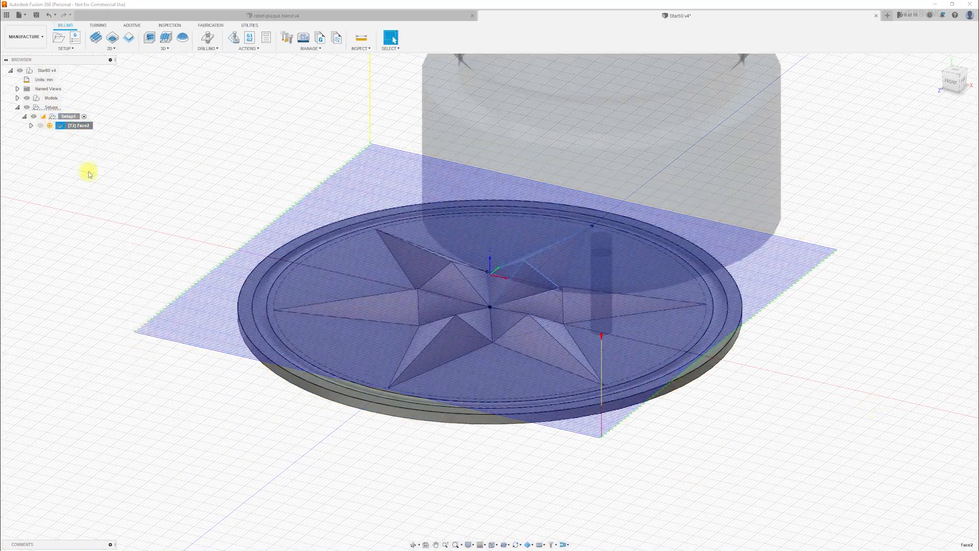
left_click(165, 38)
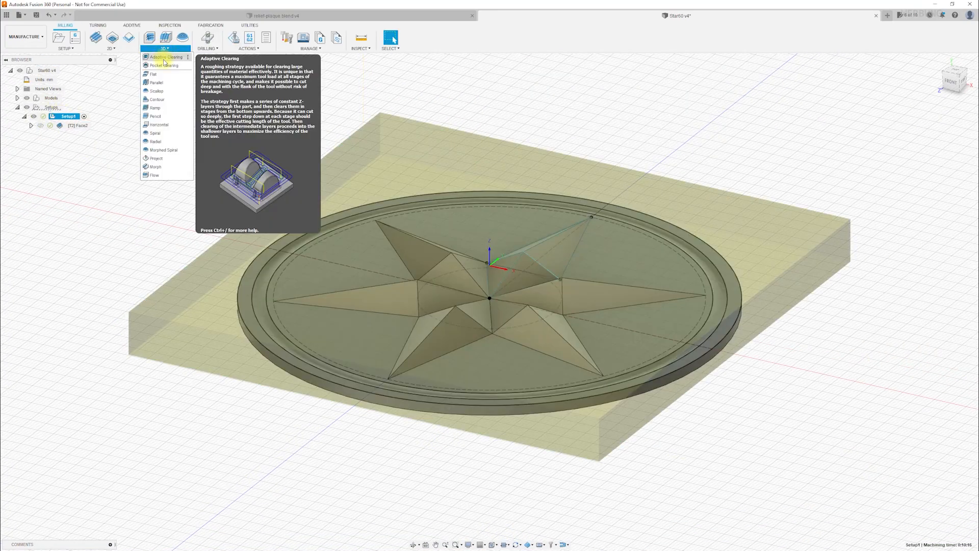
left_click(166, 57)
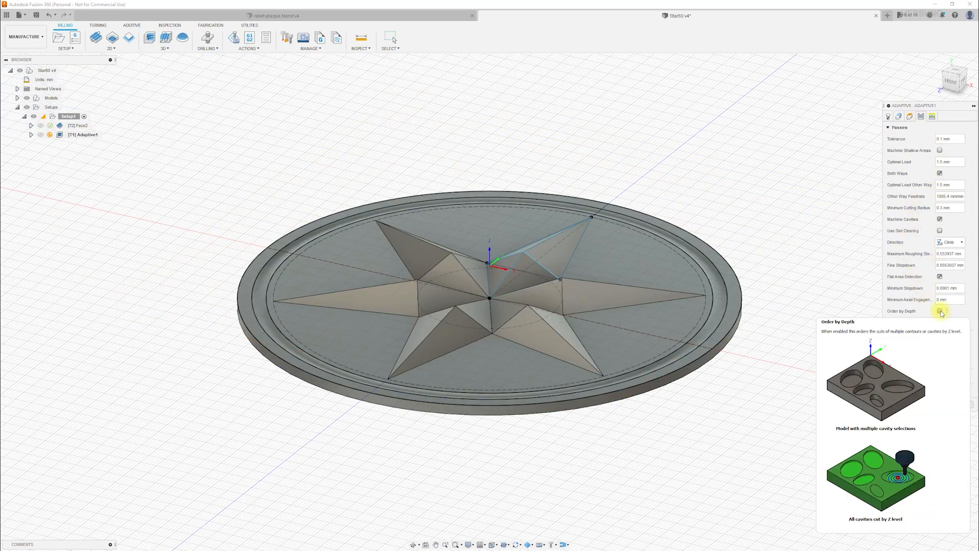
left_click(164, 37)
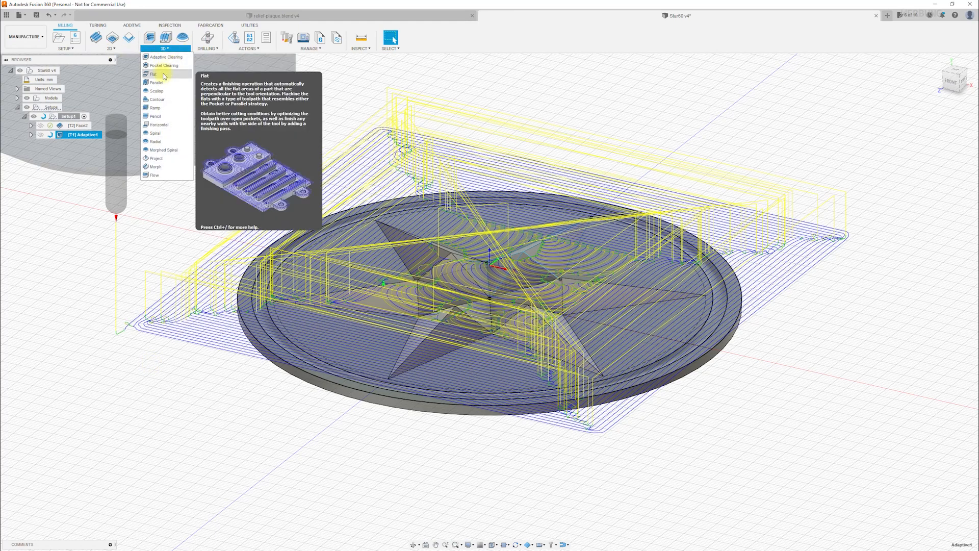
left_click(156, 83)
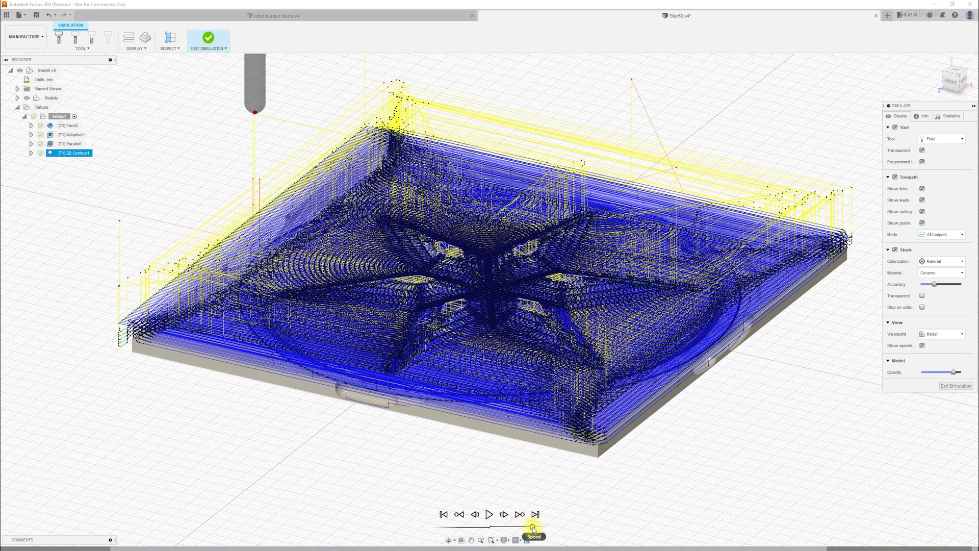
Step: Simulate the ToolpathTest 2D pocket and adjust the playback speed
left_click(488, 514)
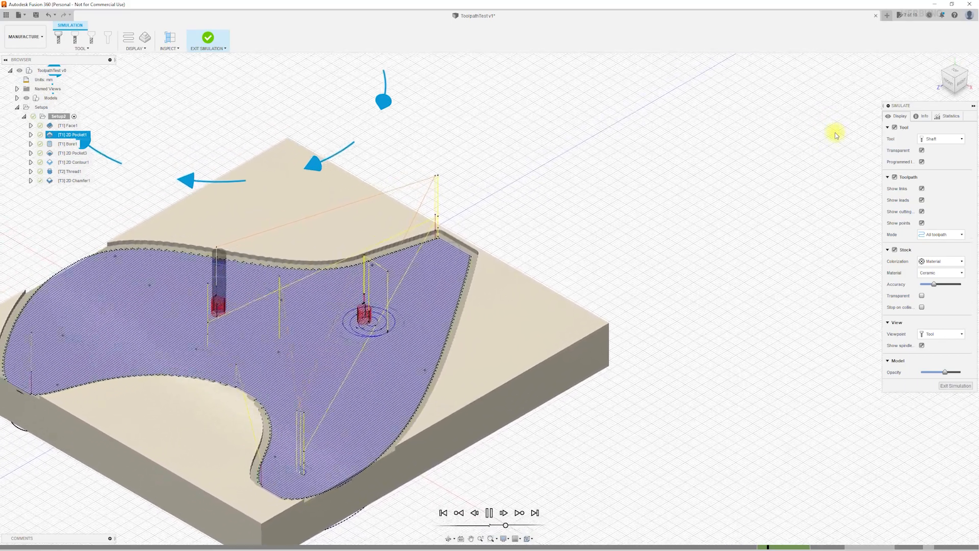
Step: Exit simulation and sketch the pendant circle with two eye circles and a construction mouth arc
left_click(488, 512)
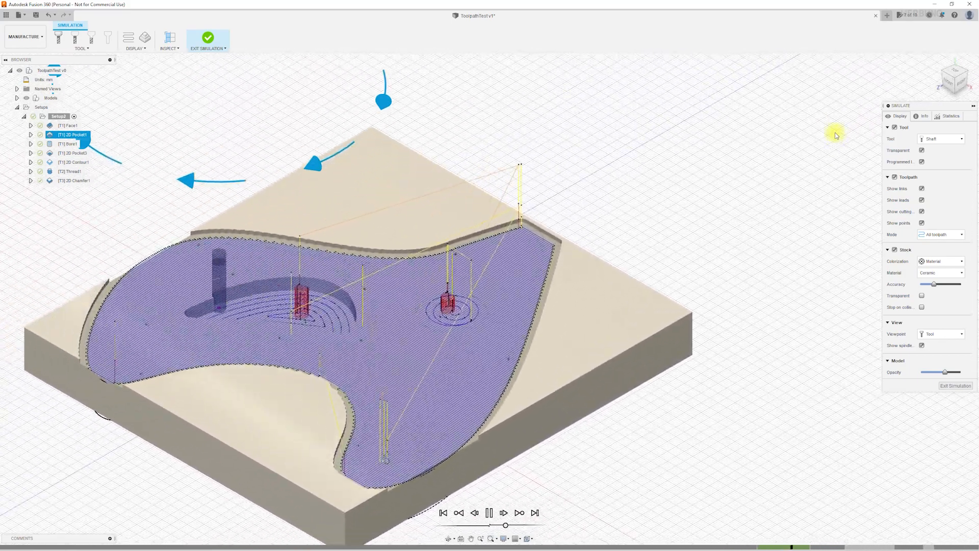
left_click(264, 93)
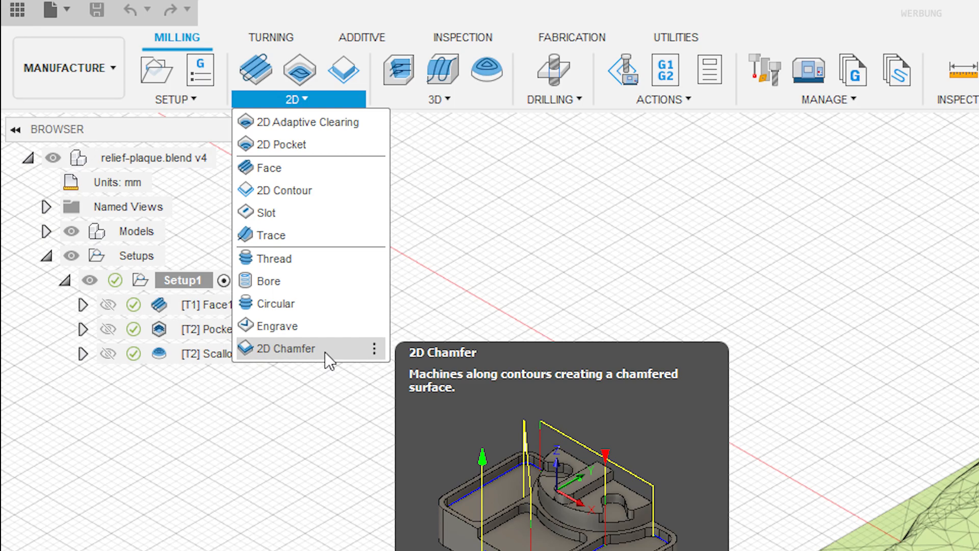
left_click(287, 348)
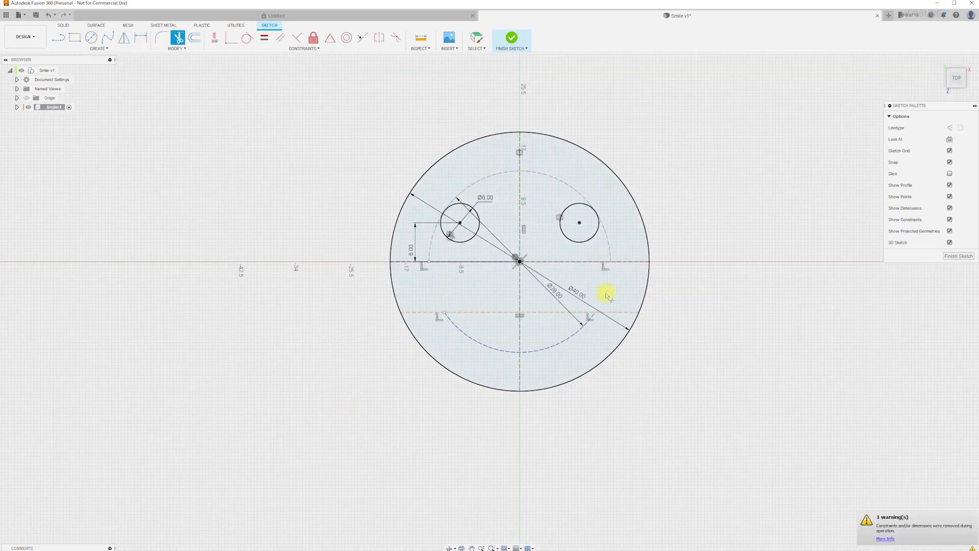
Step: Cut the mouth profile 2 mm deep and add a dimensioned hanging-hole circle to the sketch
left_click(511, 38)
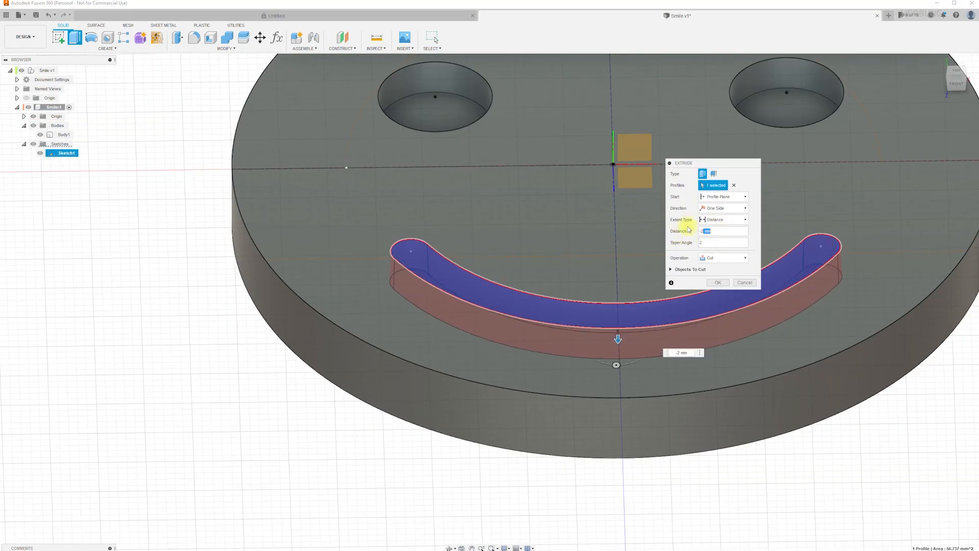
left_click(717, 283)
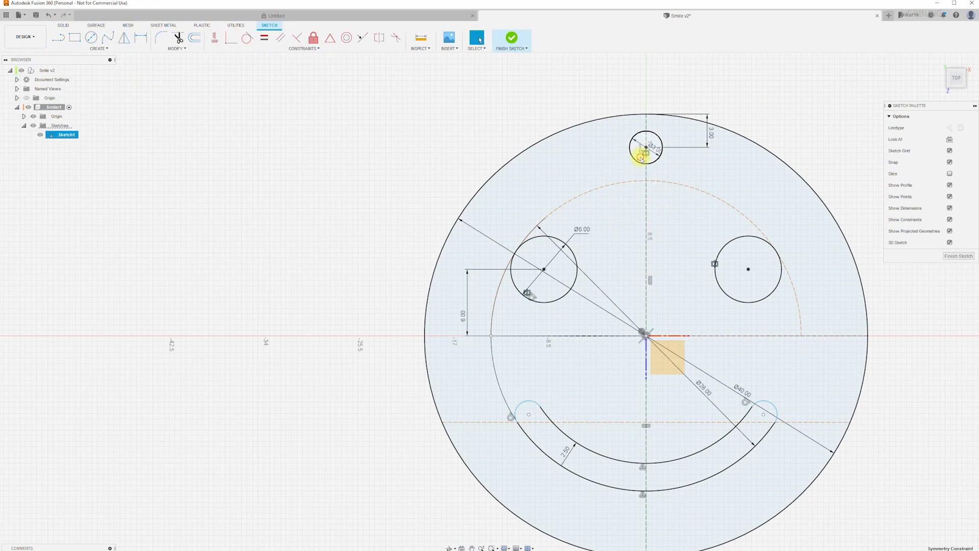
left_click(511, 38)
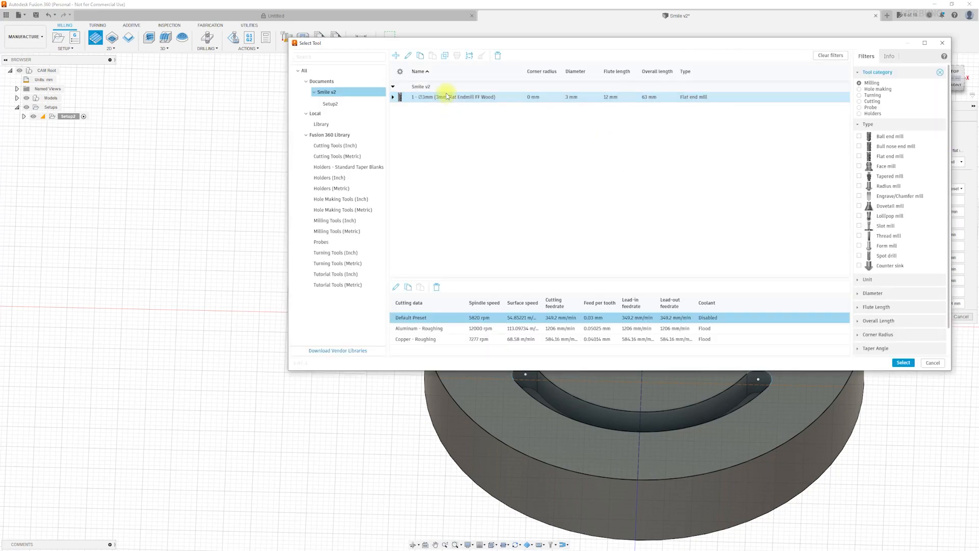
Step: Pick the 2 mm flat end mill from the tool library and accept it
left_click(888, 56)
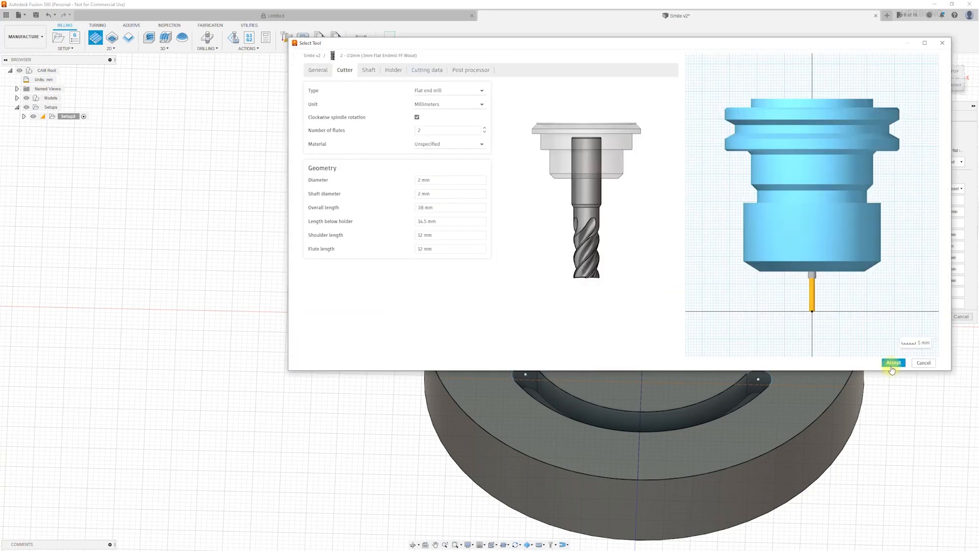
left_click(893, 363)
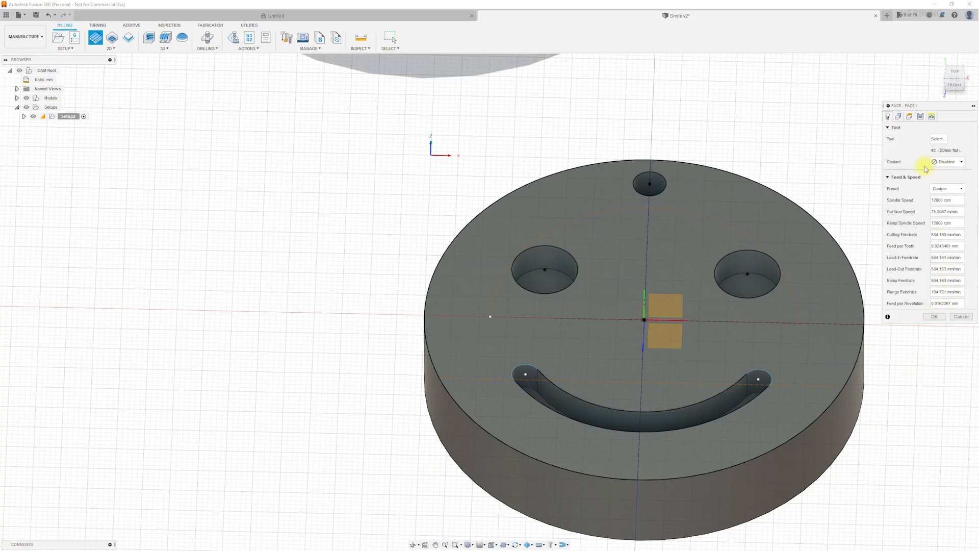
Step: Add Face, 2D Pocket, Bore and outer-edge 2D Contour operations for the pendant
right_click(79, 126)
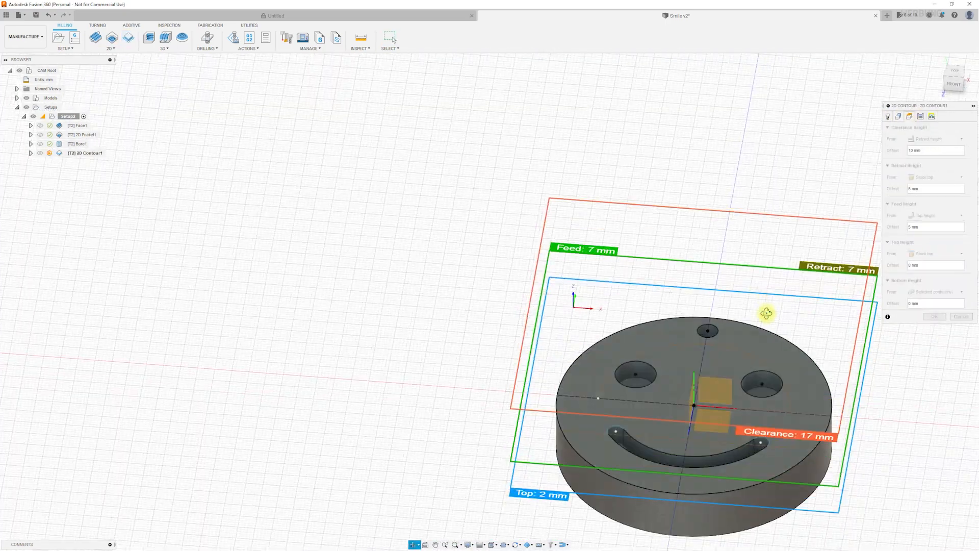
left_click(941, 200)
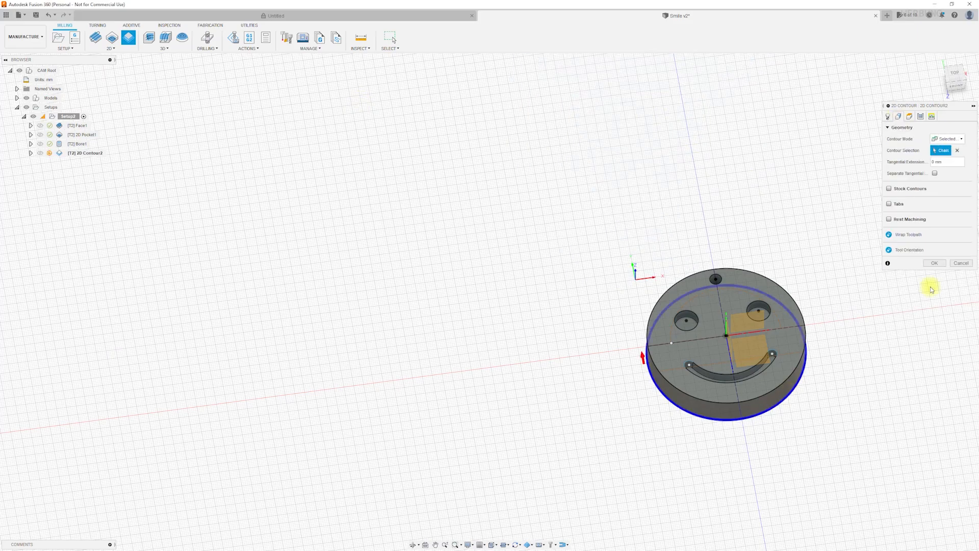
left_click(898, 116)
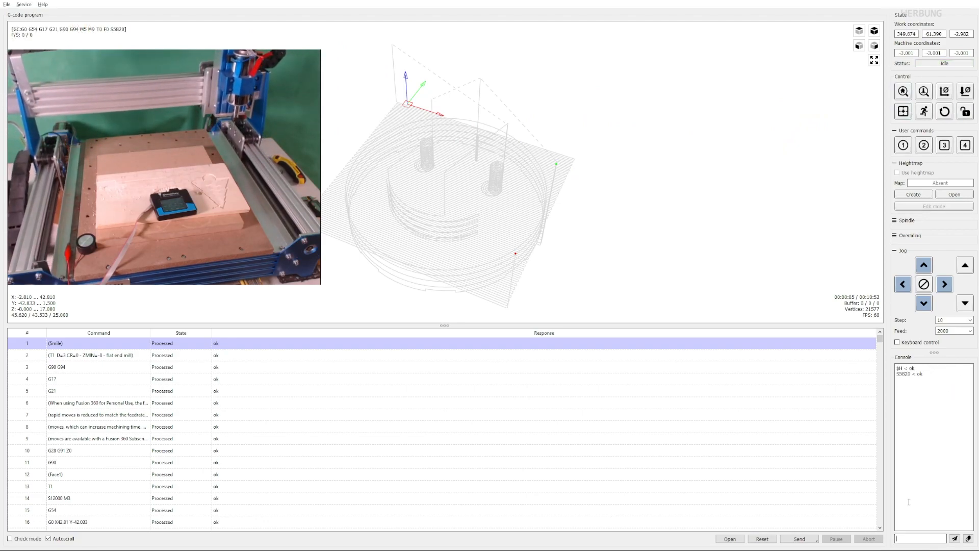
Step: Send $G to the console, then start sending the loaded Smile program to the machine
type("$G")
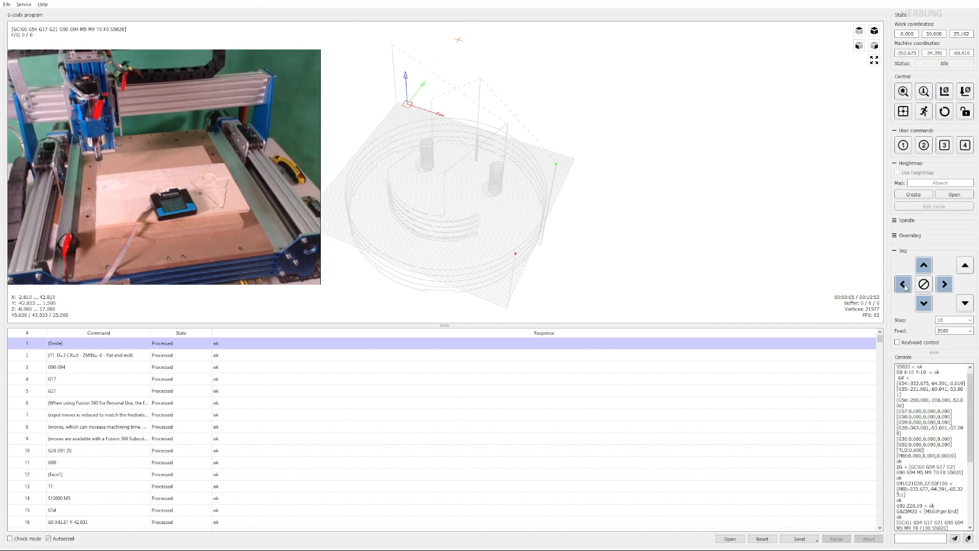
left_click(798, 538)
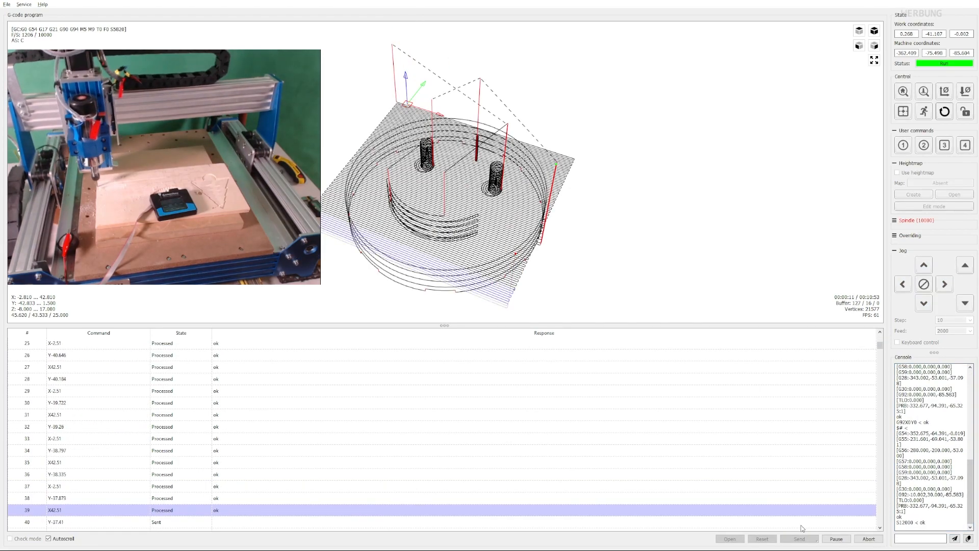